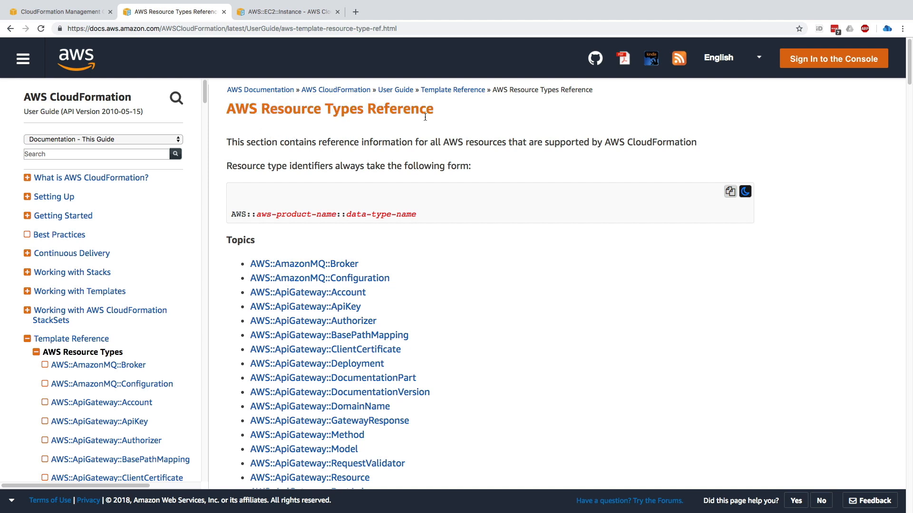
mouse_move(459, 156)
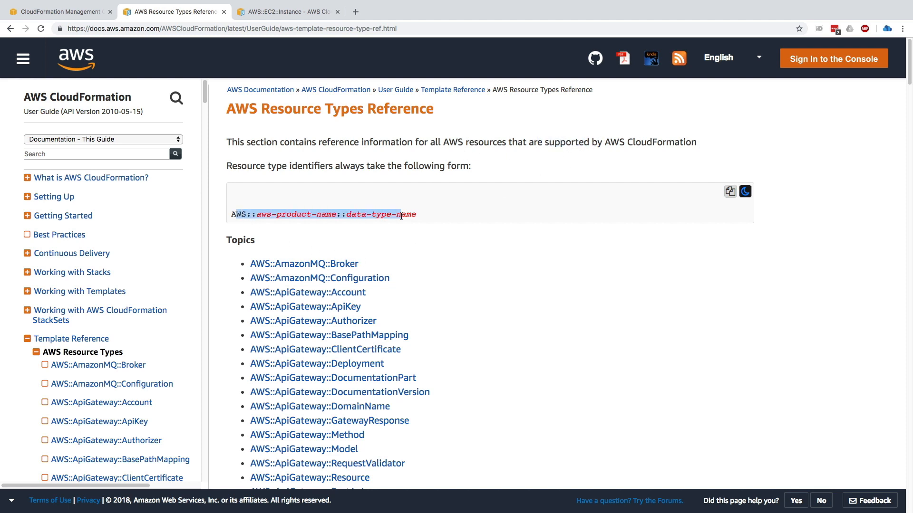
- Scroll the resource type list and open the AWS::EC2::Instance reference page
scroll(down, 3)
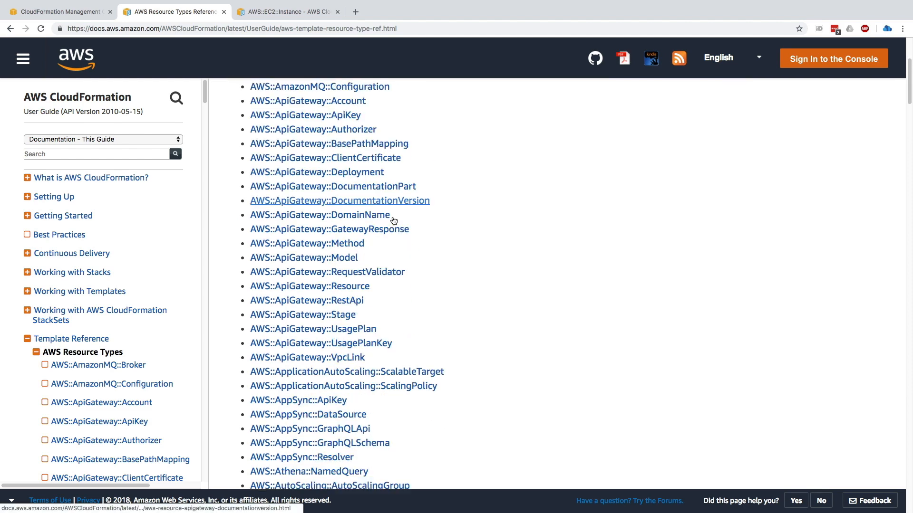
scroll(down, 3)
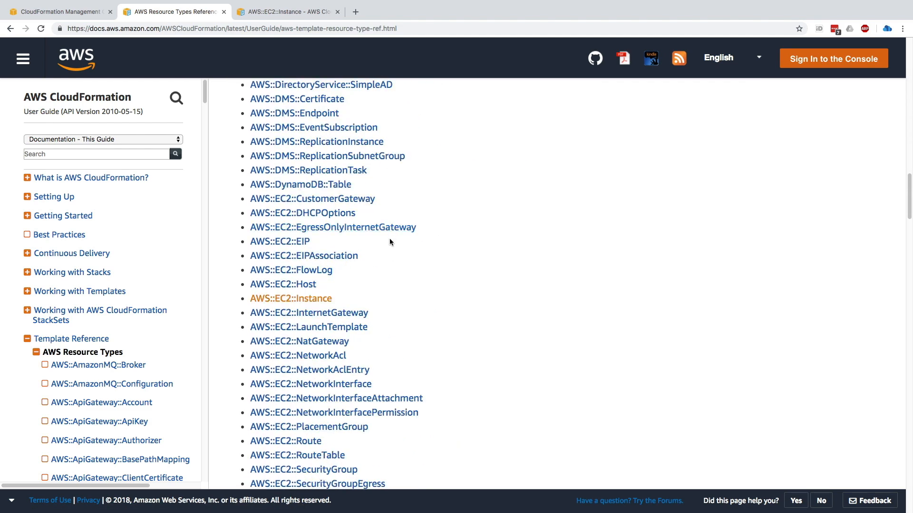
scroll(down, 3)
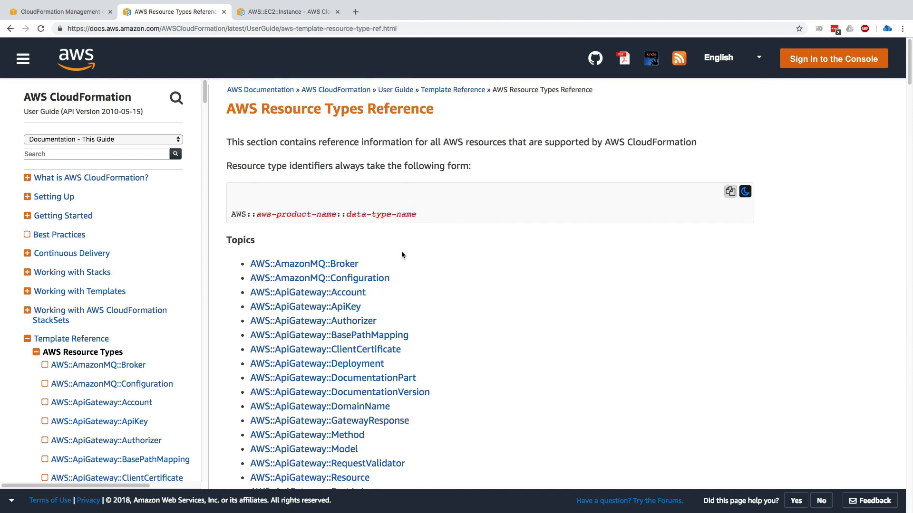
mouse_move(402, 282)
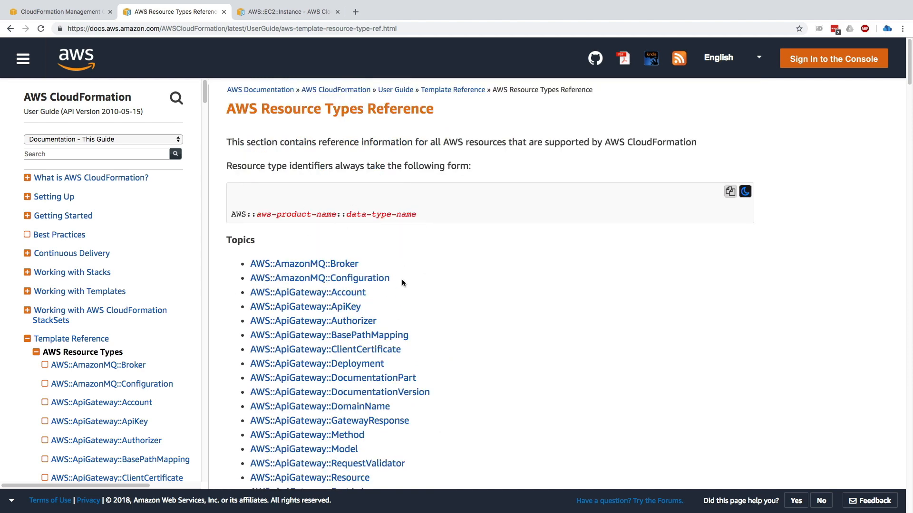
scroll(down, 3)
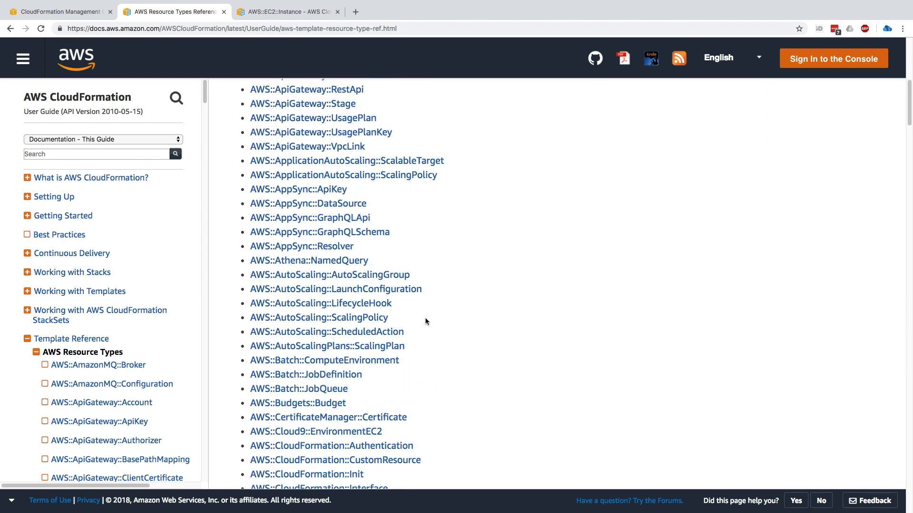
mouse_move(329, 274)
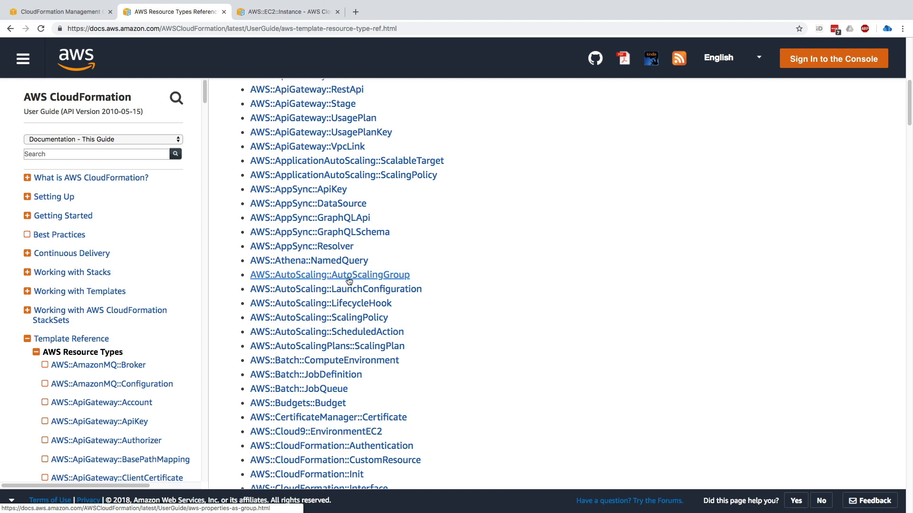
mouse_move(336, 289)
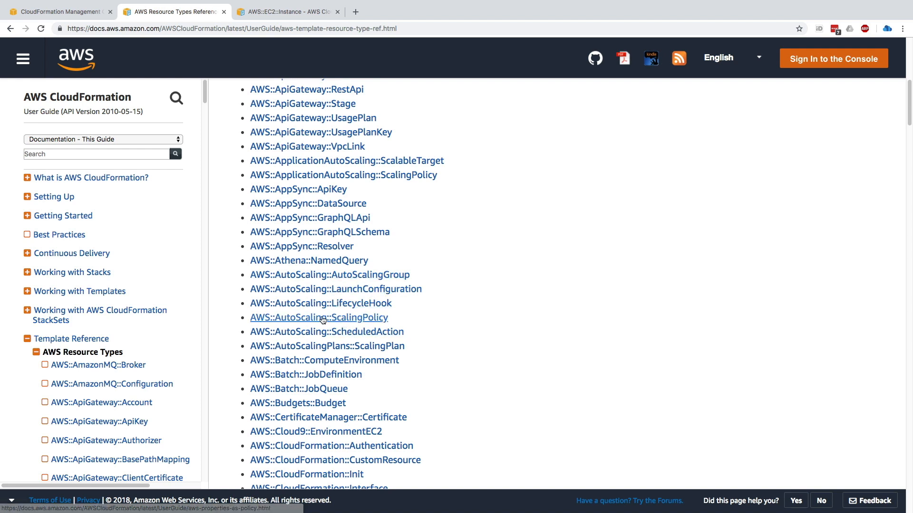
scroll(down, 3)
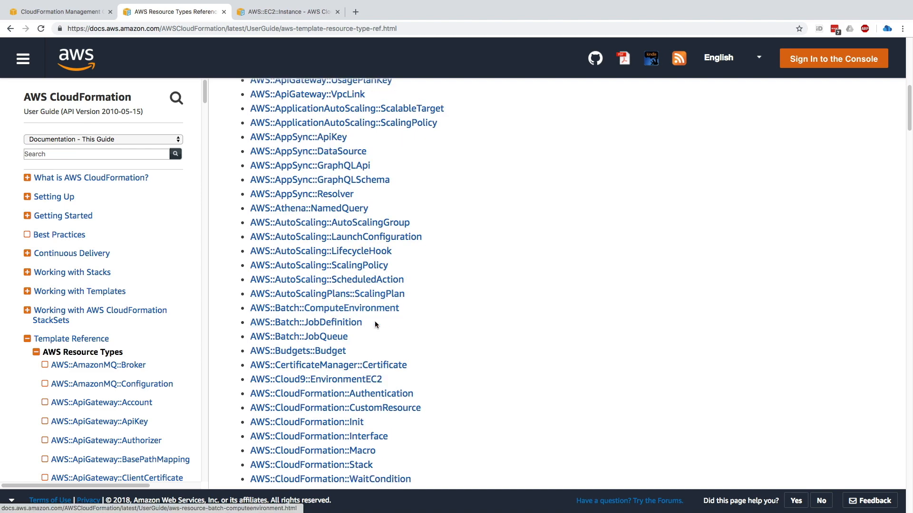
scroll(down, 3)
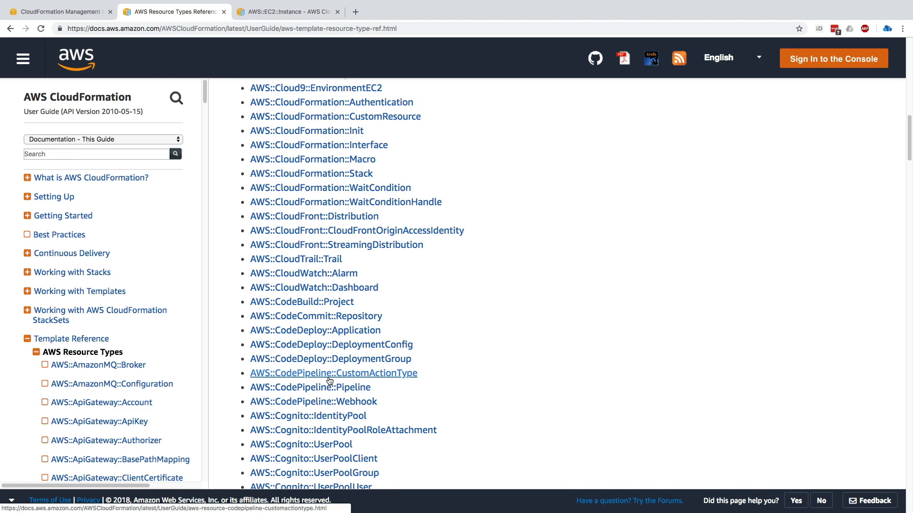
scroll(down, 3)
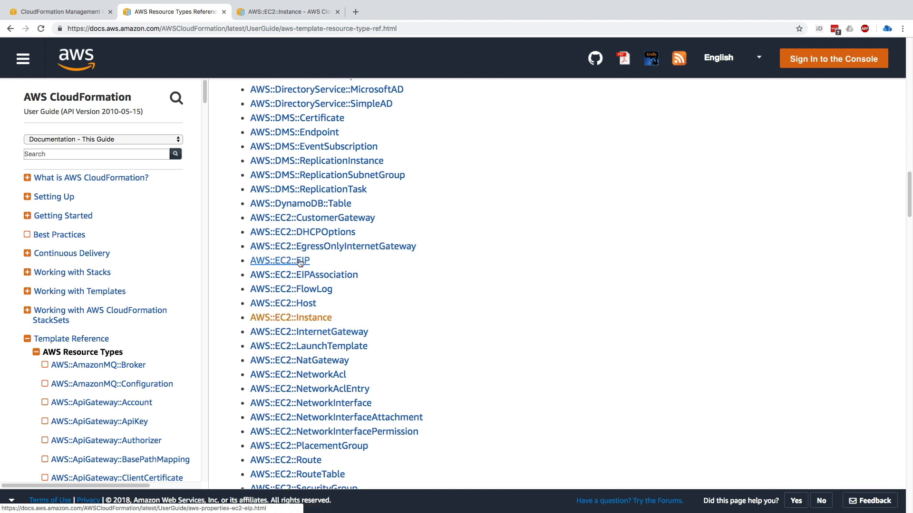
scroll(down, 3)
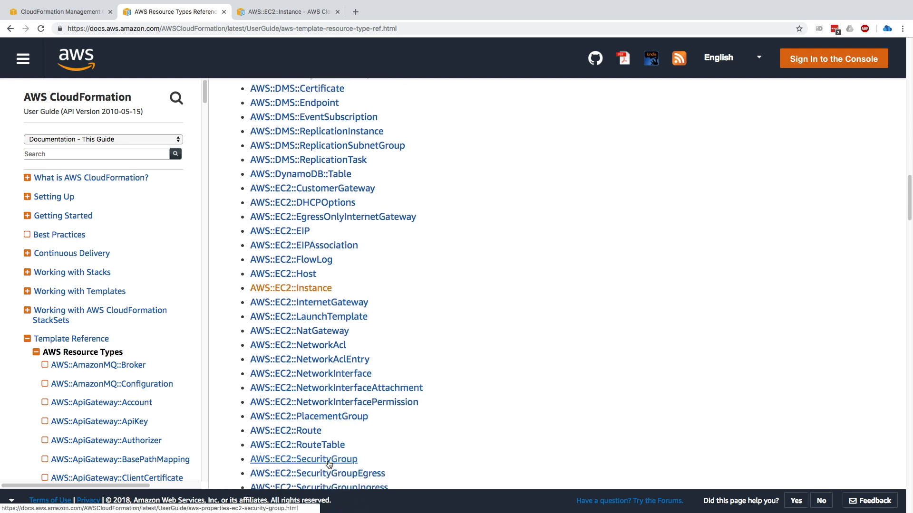
mouse_move(319, 296)
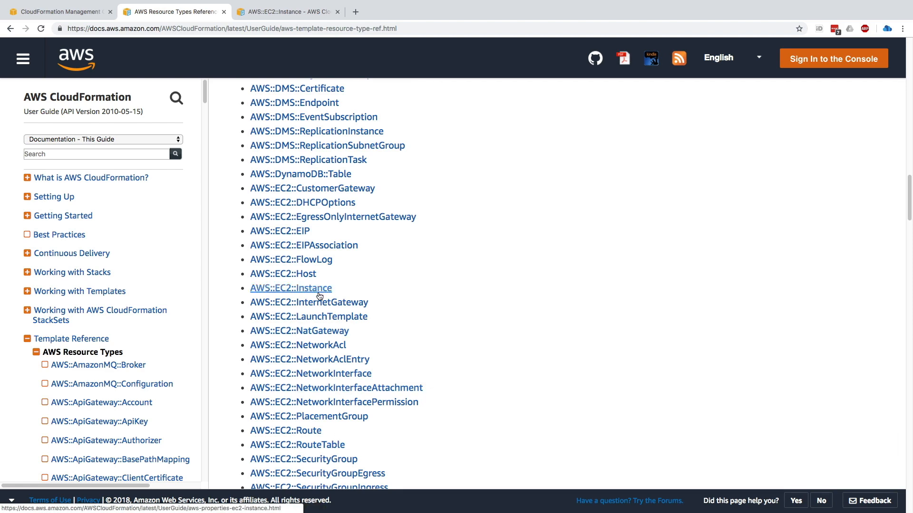
click(290, 288)
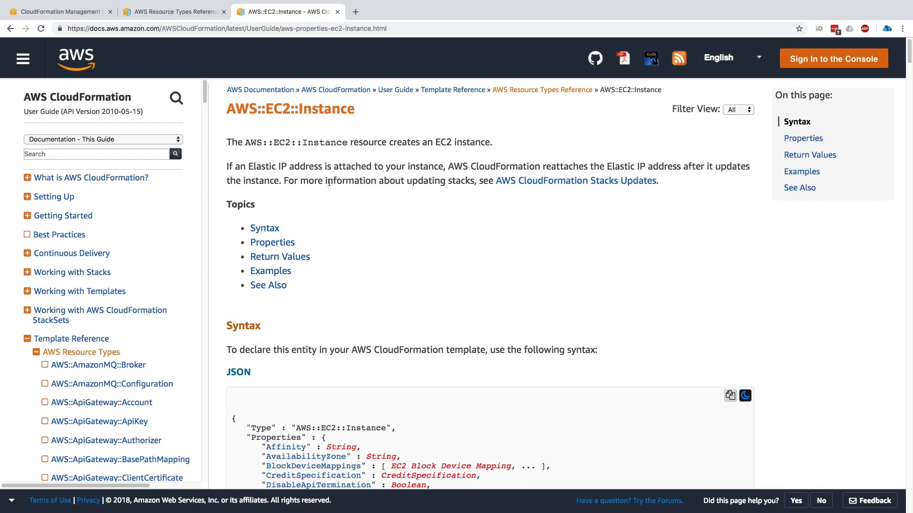
mouse_move(268, 152)
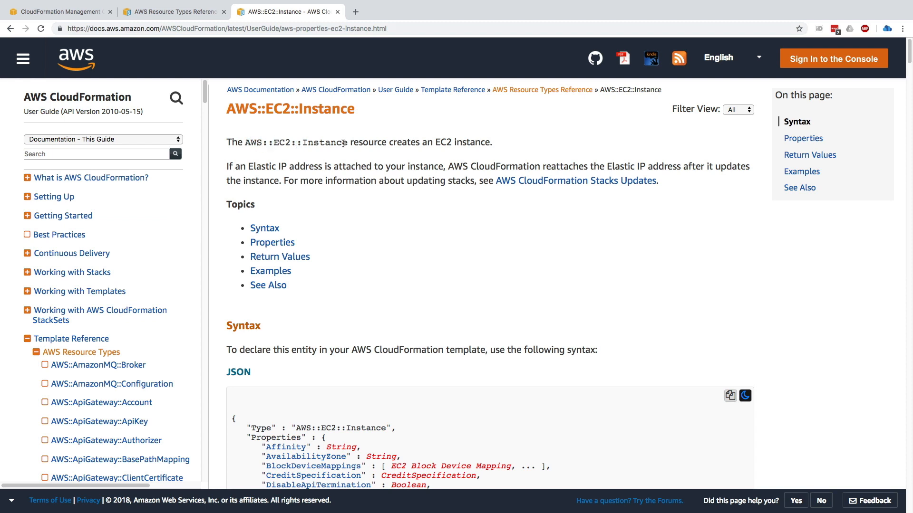
mouse_move(262, 153)
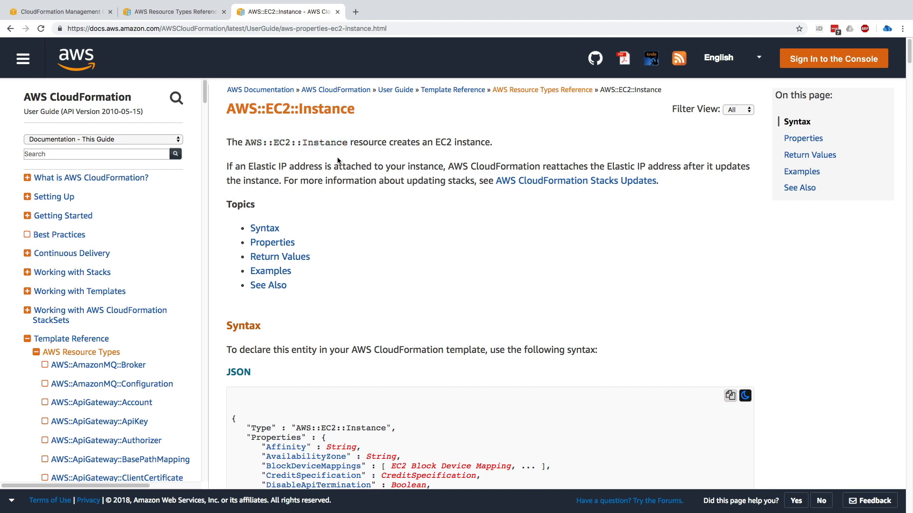
- Scroll to the YAML syntax and highlight the AWS::EC2::Instance type, Type and Properties keys
scroll(down, 3)
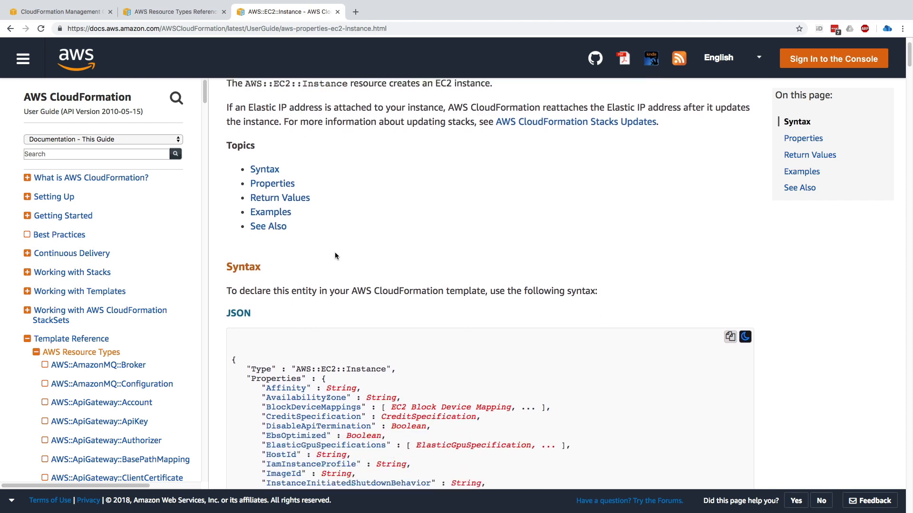
scroll(down, 3)
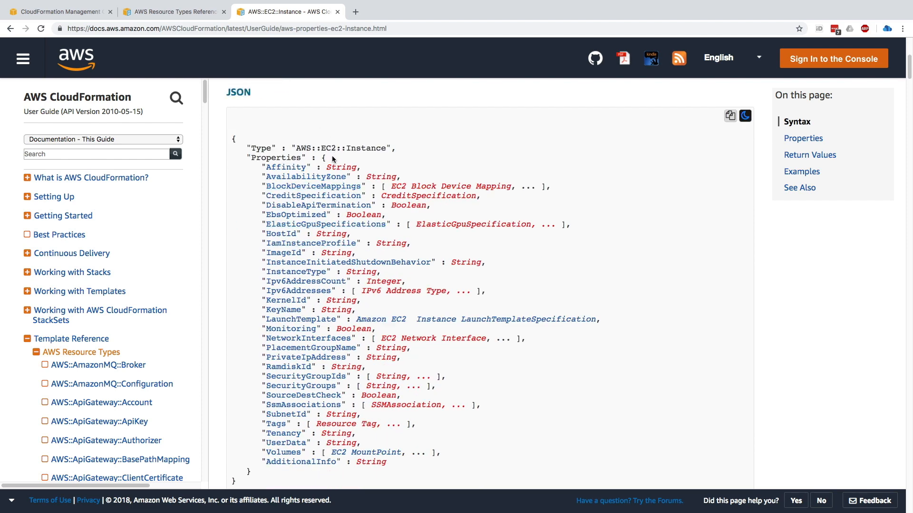
scroll(down, 3)
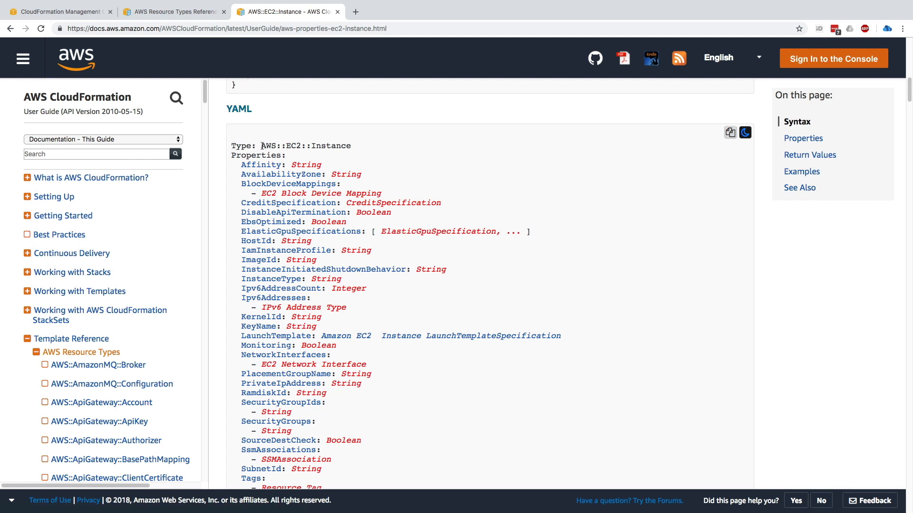
double_click(331, 145)
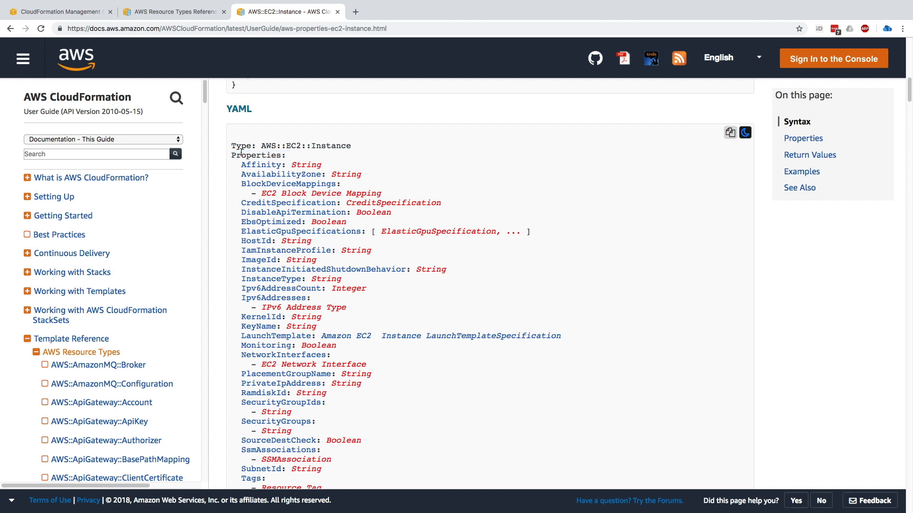
double_click(241, 146)
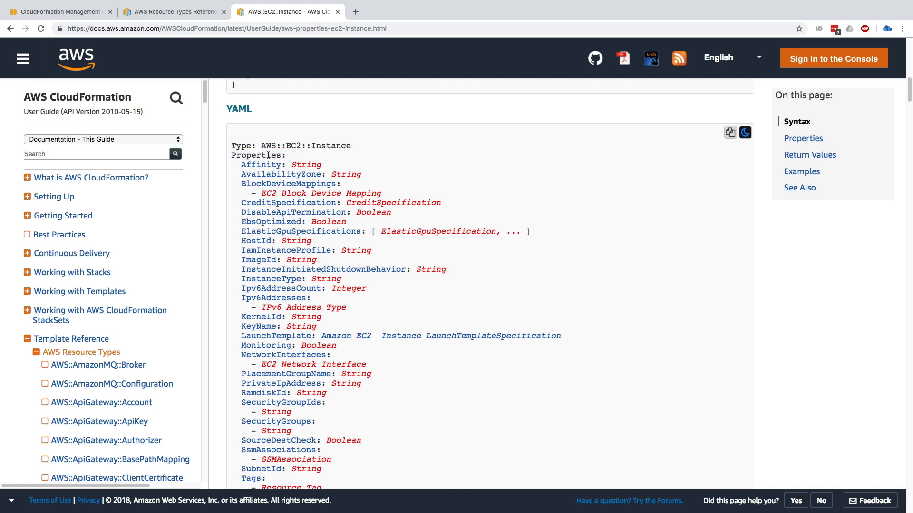
mouse_move(322, 159)
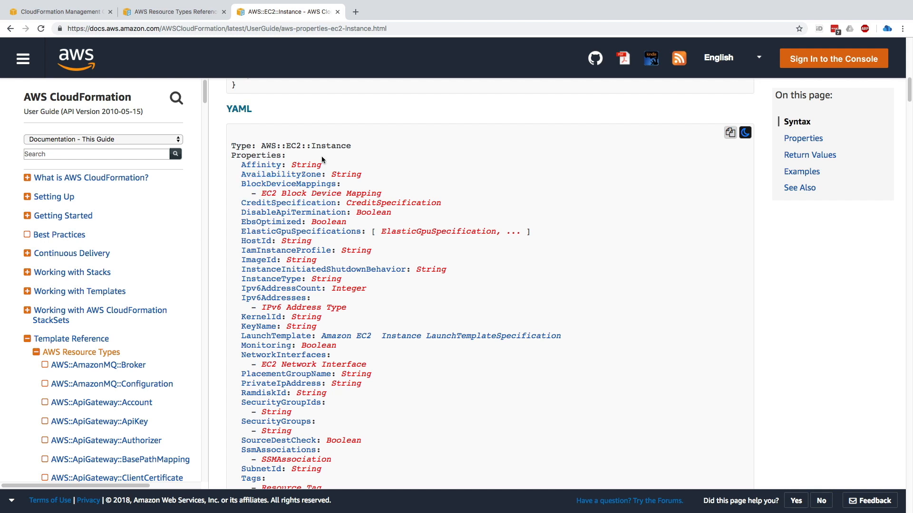
mouse_move(303, 174)
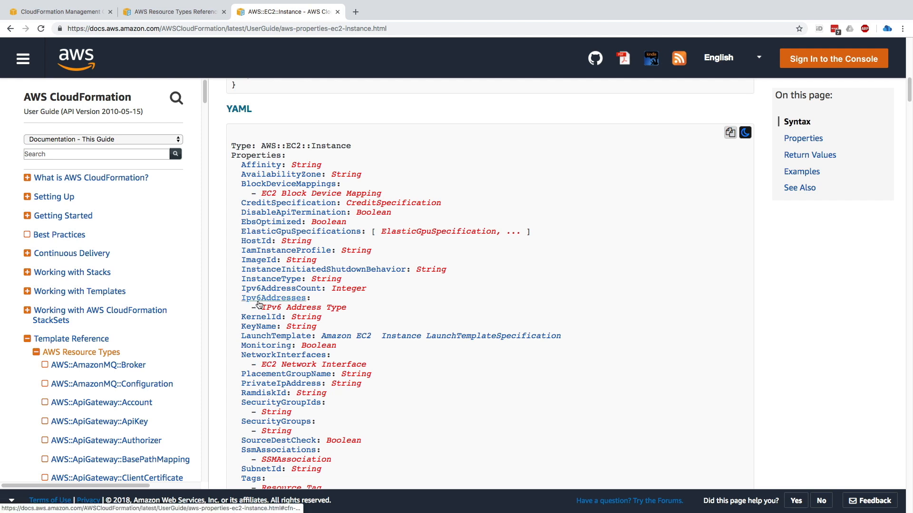
- Review Instance properties, noting IamInstanceProfile's update requirement and ImageId requiring Replacement
scroll(down, 3)
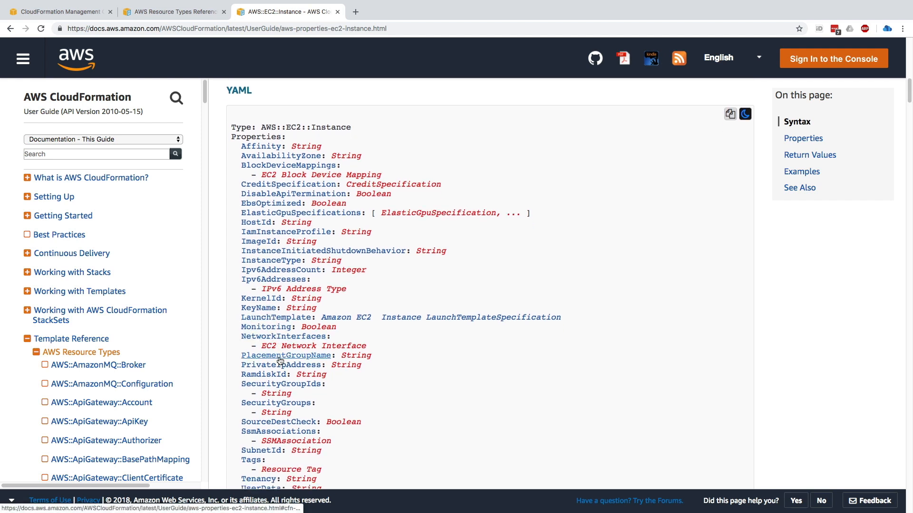
mouse_move(285, 232)
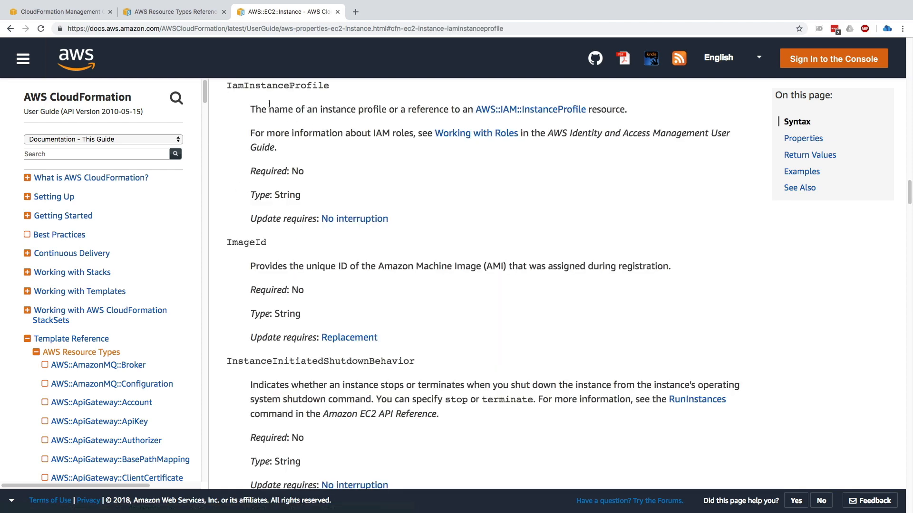
mouse_move(252, 105)
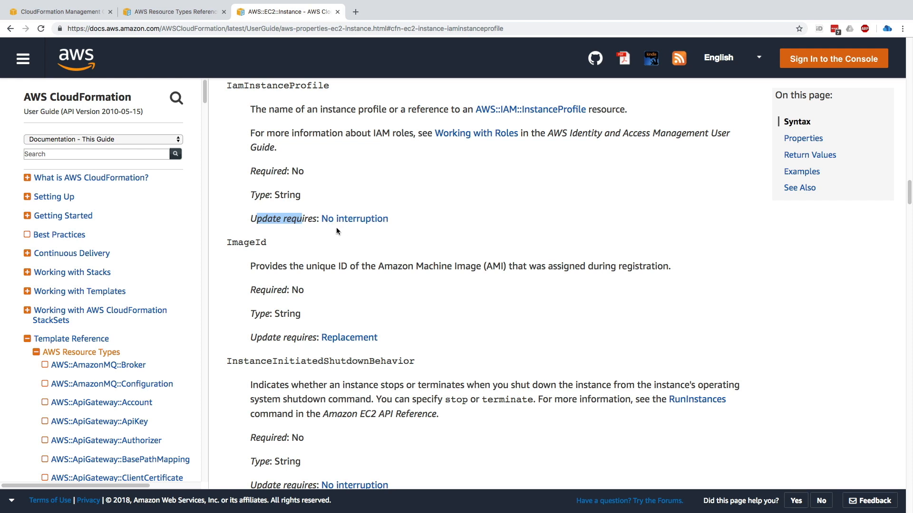
mouse_move(388, 225)
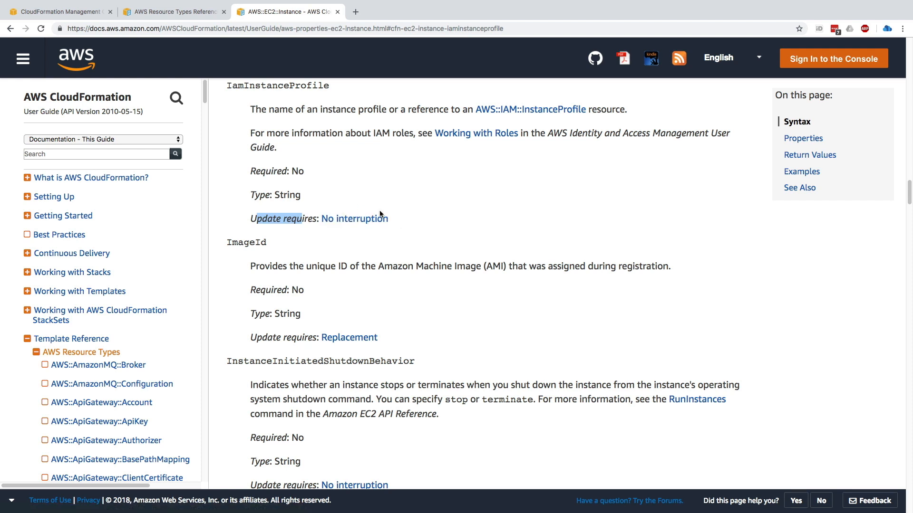
mouse_move(374, 210)
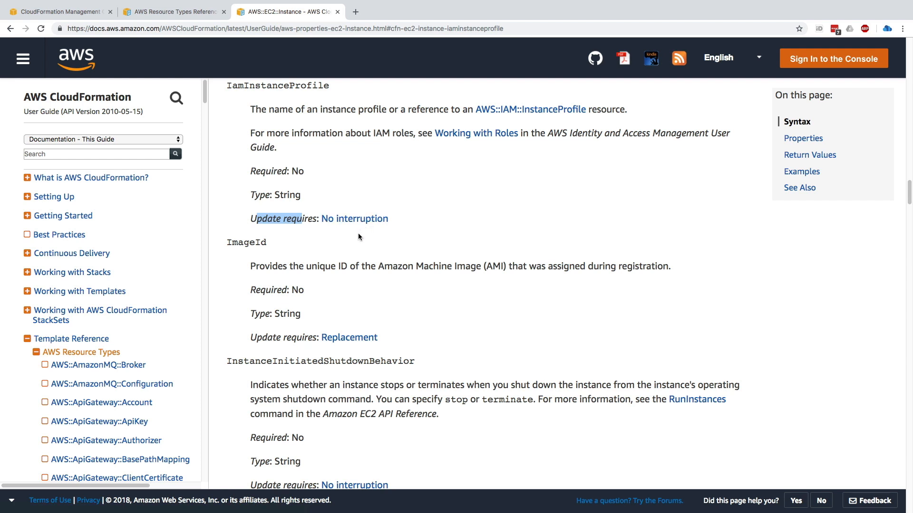
double_click(246, 241)
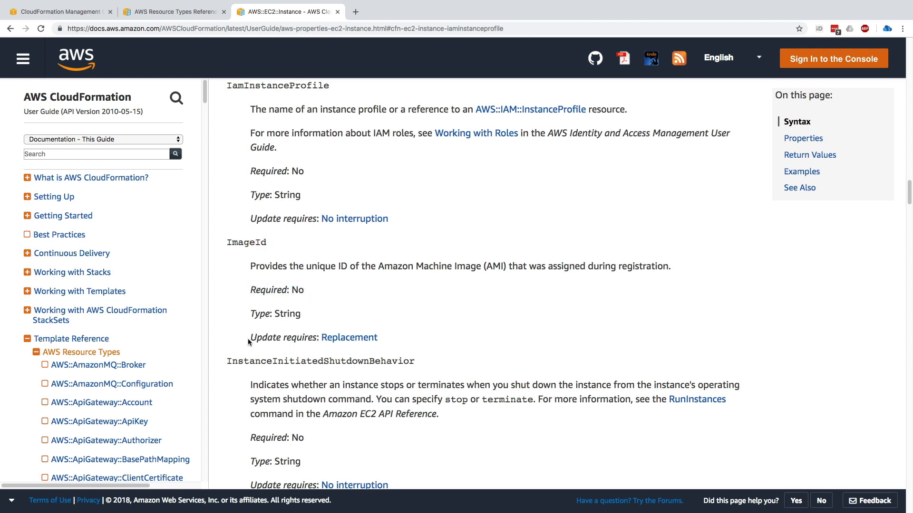
double_click(281, 338)
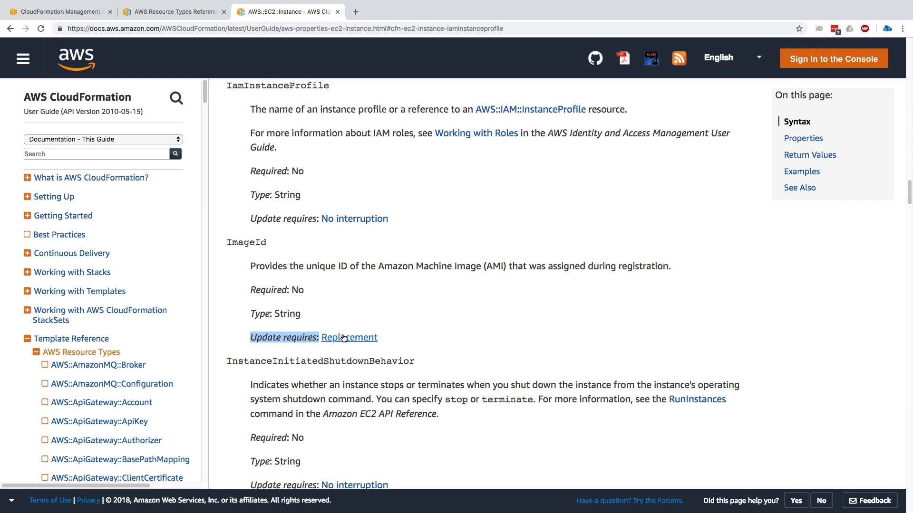
mouse_move(357, 345)
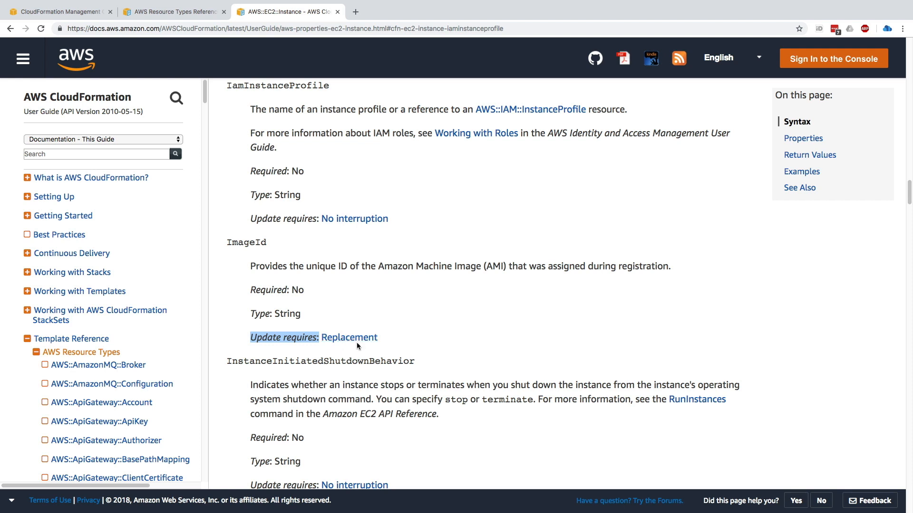
scroll(down, 3)
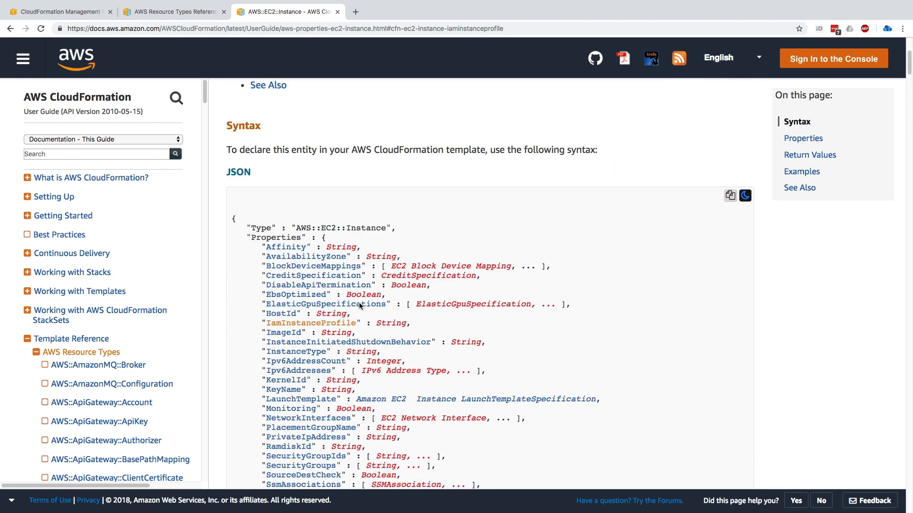
scroll(down, 3)
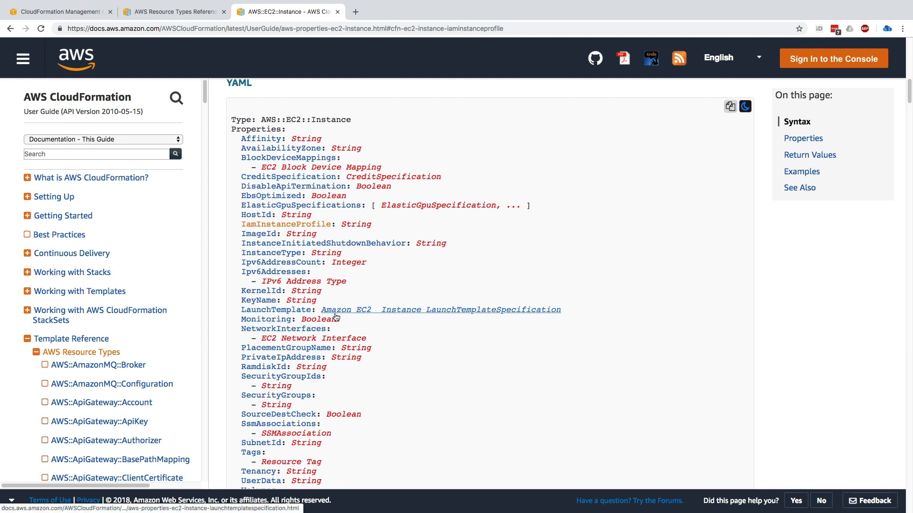
scroll(down, 3)
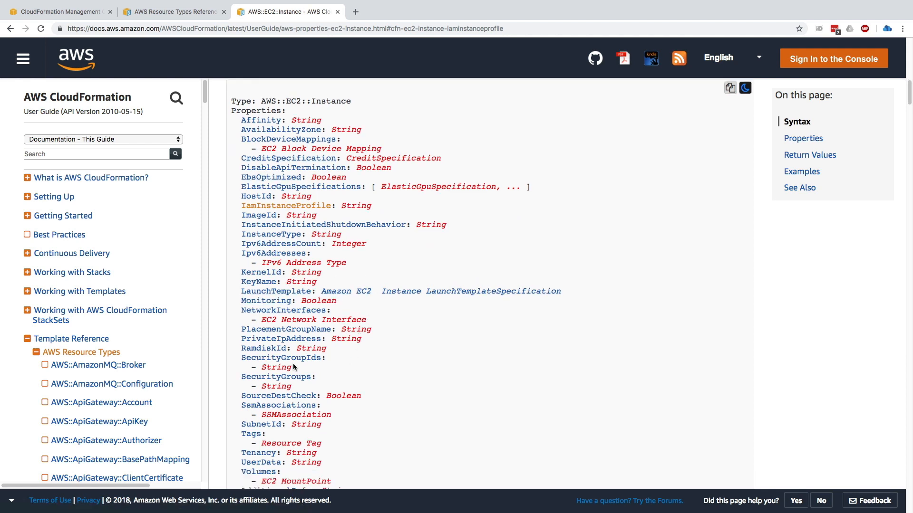
scroll(down, 3)
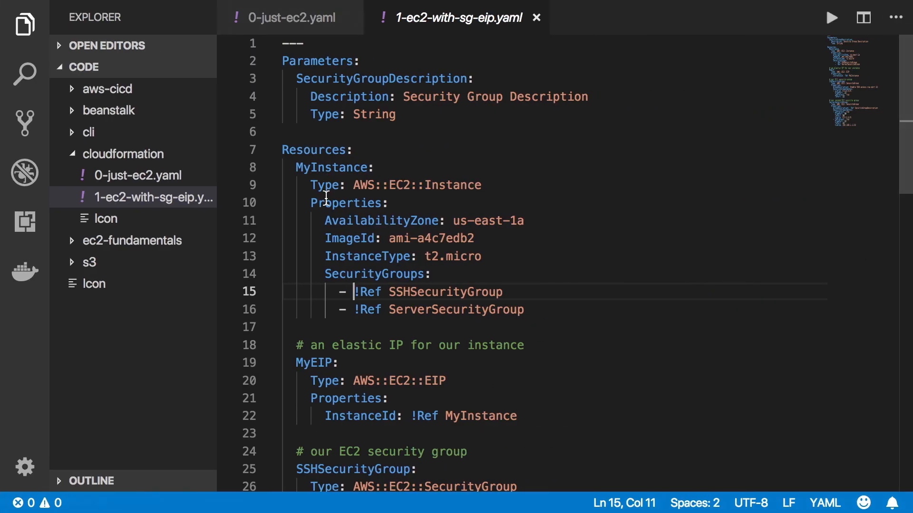
- In 0-just-ec2.yaml, highlight the AvailabilityZone property on line 6
click(288, 17)
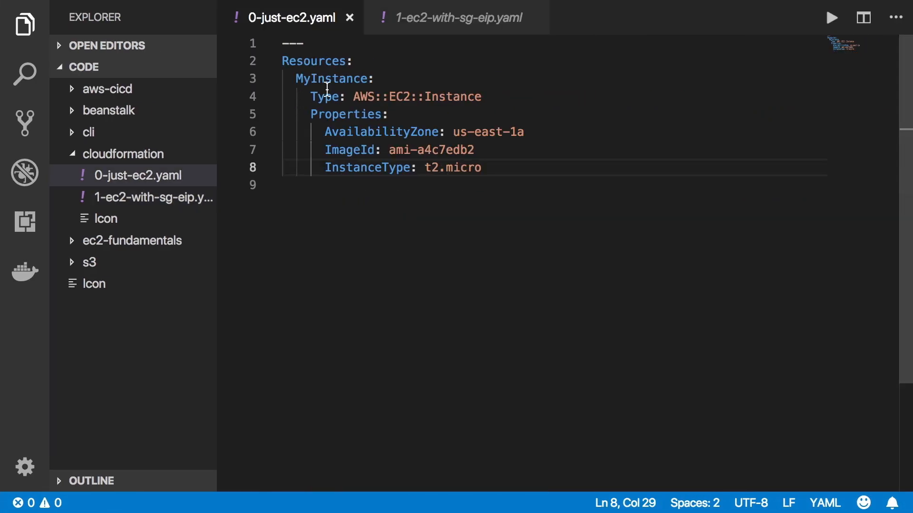
click(326, 131)
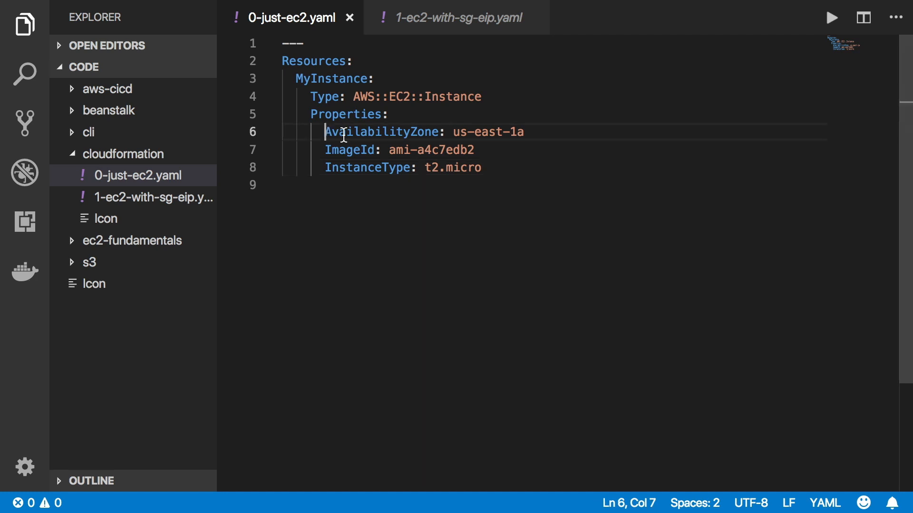
double_click(350, 149)
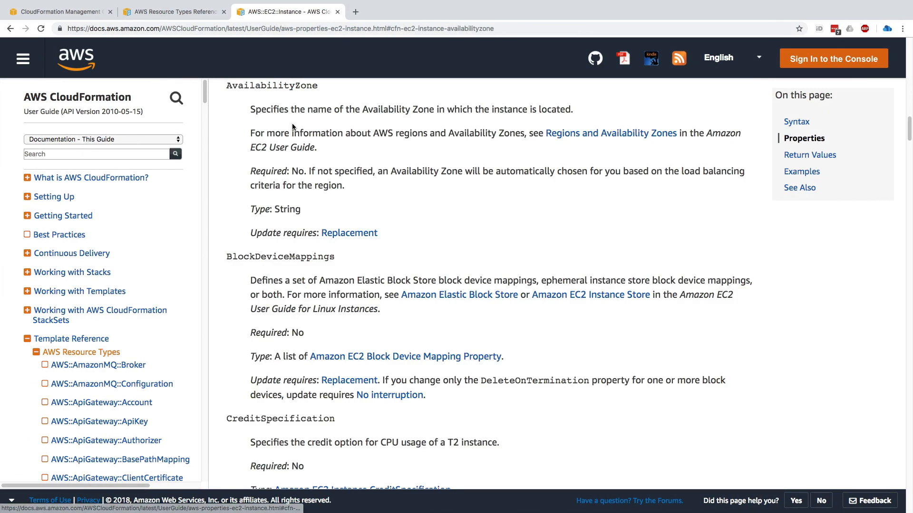
- Highlight the AvailabilityZone entry: optional String, Replacement on update
drag(249, 109, 296, 109)
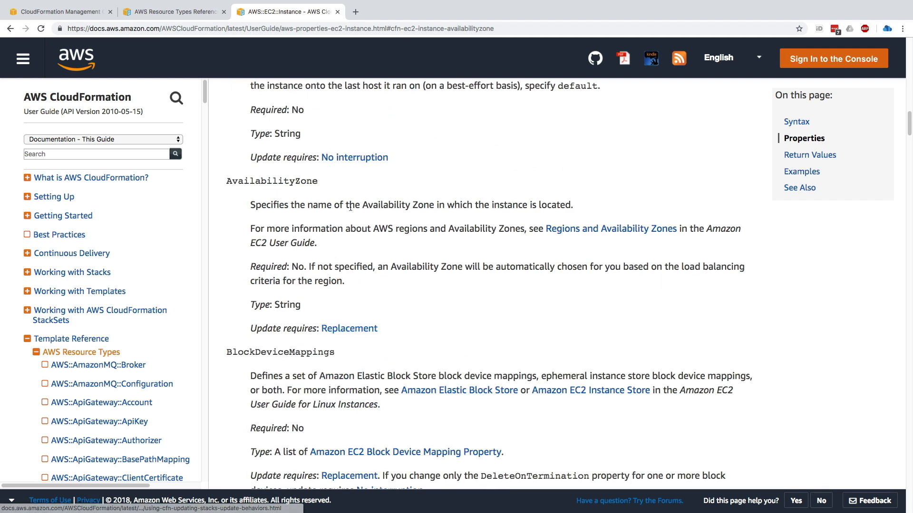
mouse_move(376, 297)
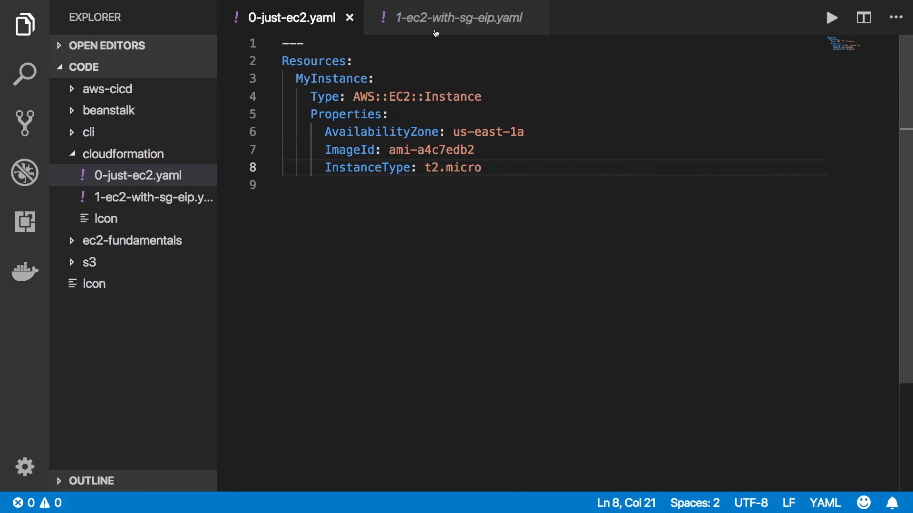
- Switch to the 1-ec2-with-sg-eip.yaml template tab
click(457, 18)
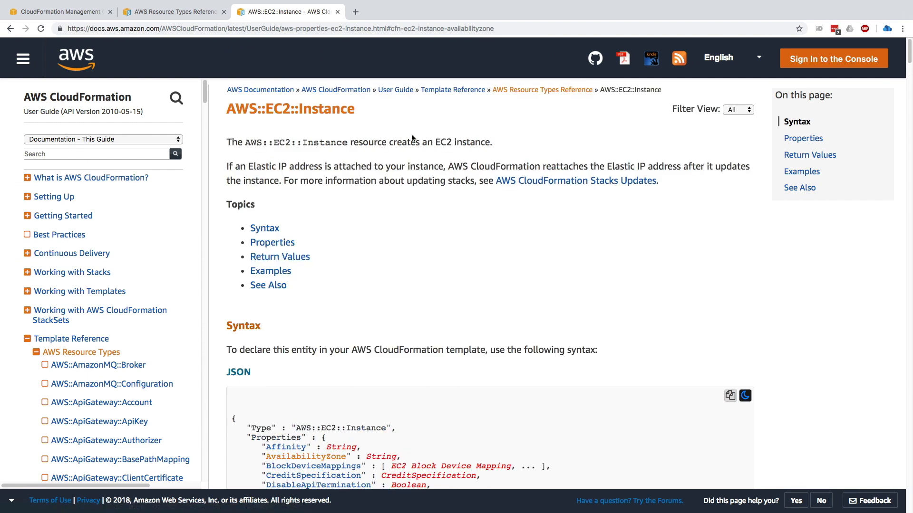
- Find 'EIP' in the resource list and highlight AWS::EC2::EIP's InstanceId property description
key(Ctrl+F)
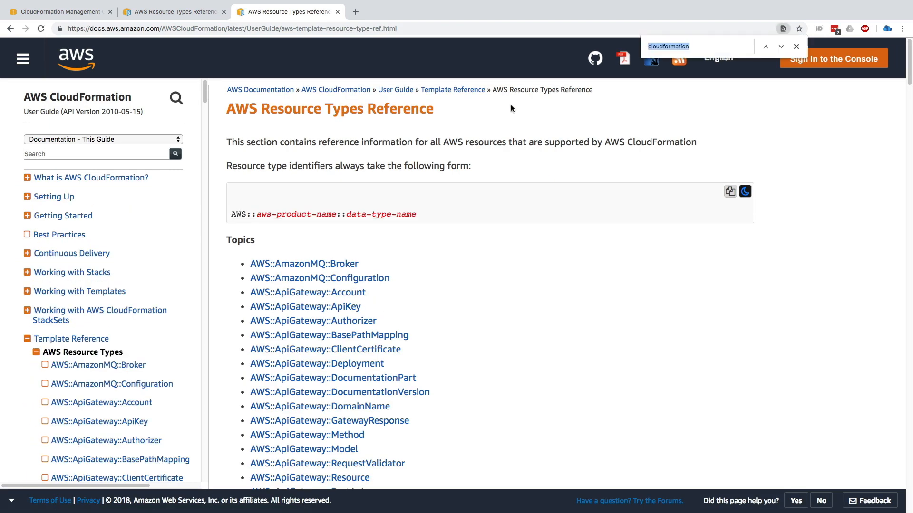
text(EIP)
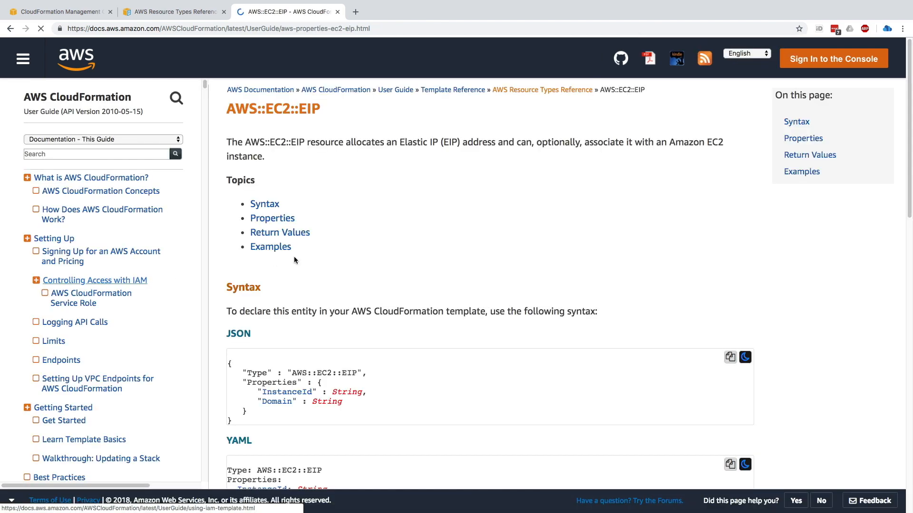
scroll(down, 3)
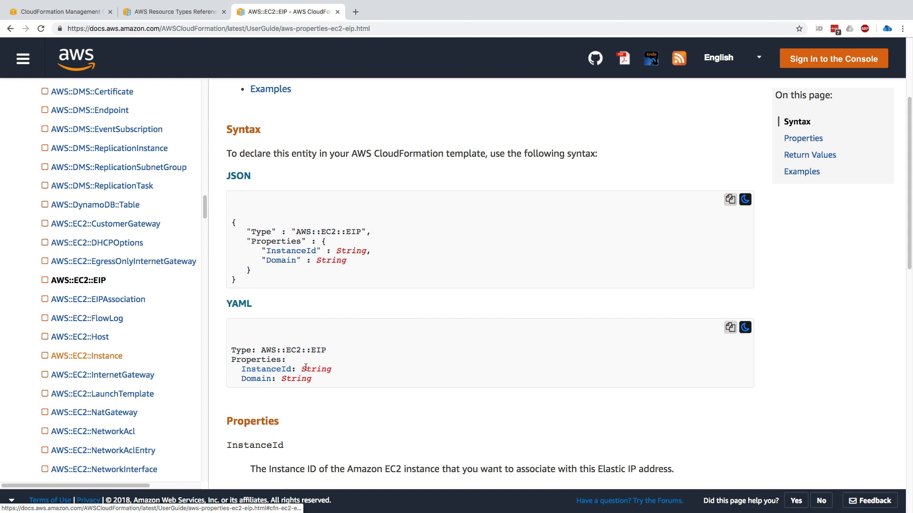
scroll(down, 3)
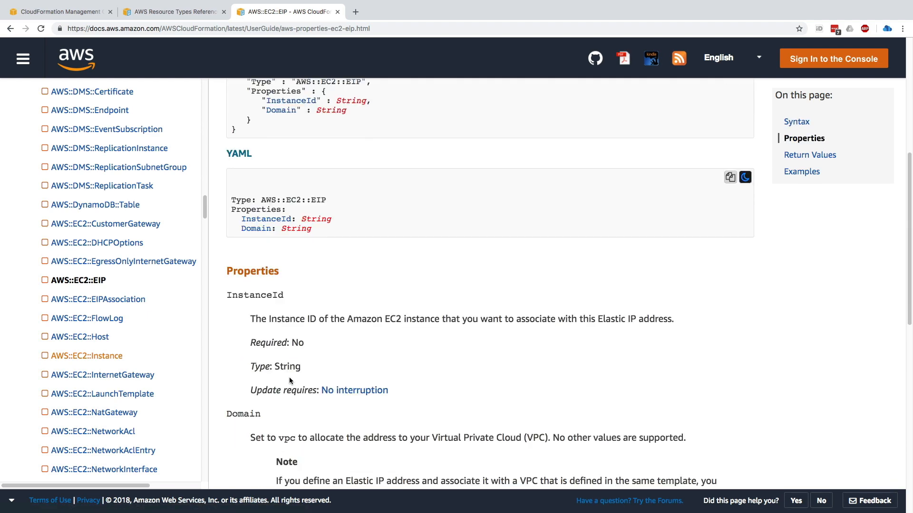
drag(261, 319, 400, 319)
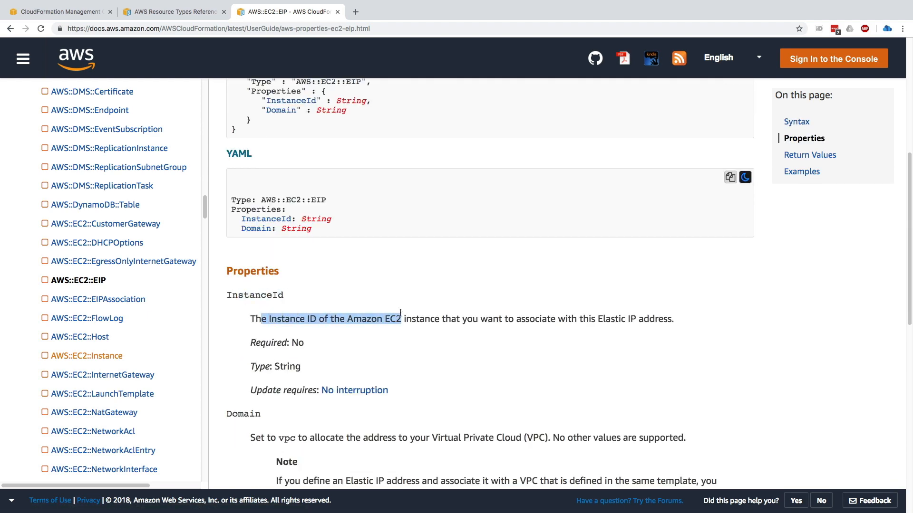
scroll(down, 3)
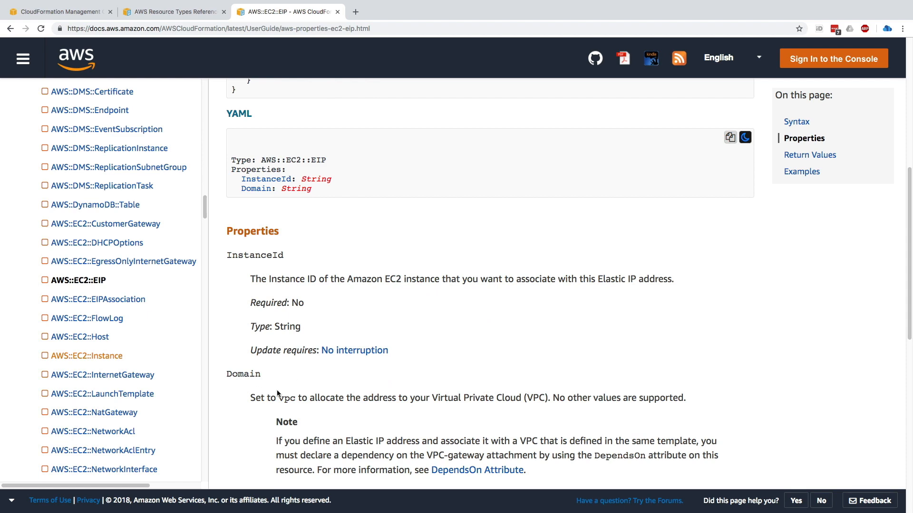
mouse_move(305, 229)
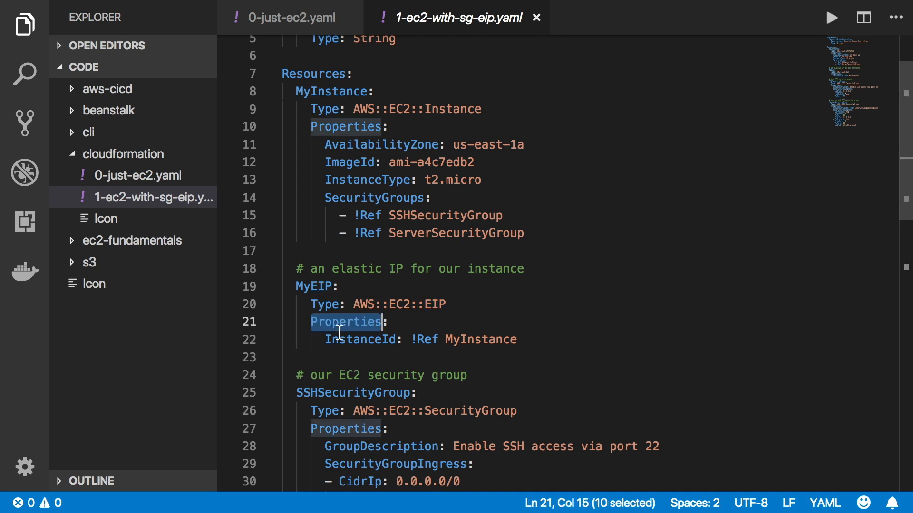
double_click(361, 339)
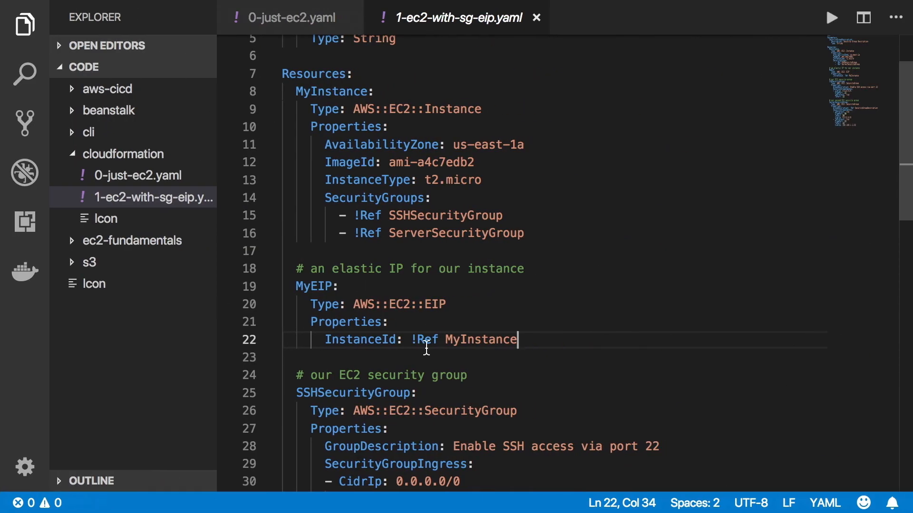
scroll(down, 3)
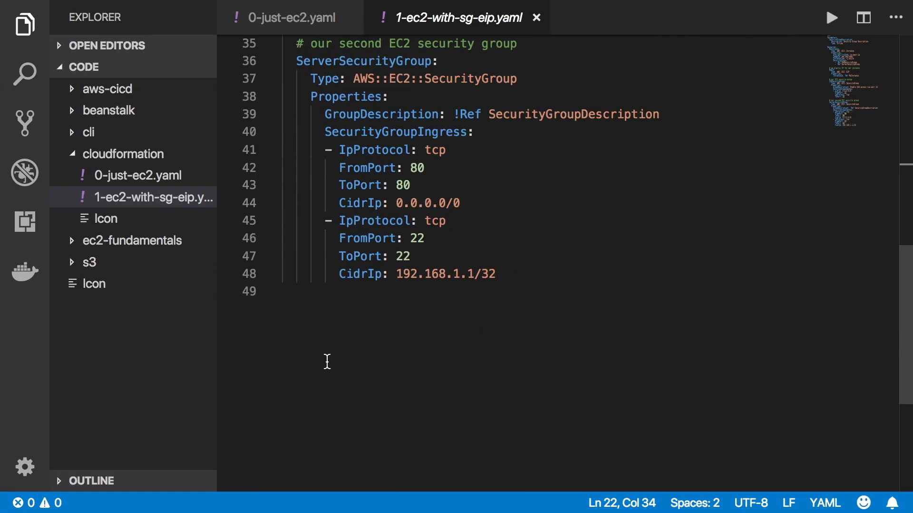
double_click(395, 163)
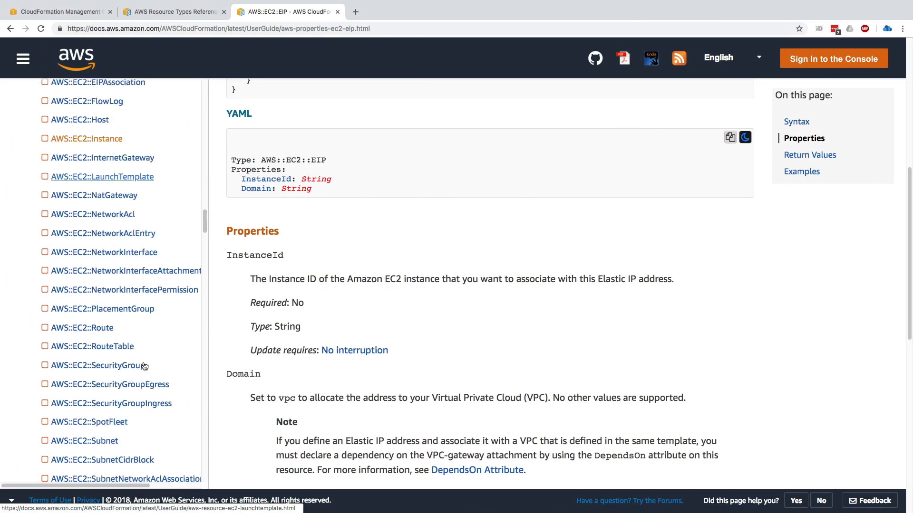
- Open AWS::EC2::SecurityGroup, highlight SecurityGroupIngress, and follow the EC2 Security Group Rule link
click(96, 365)
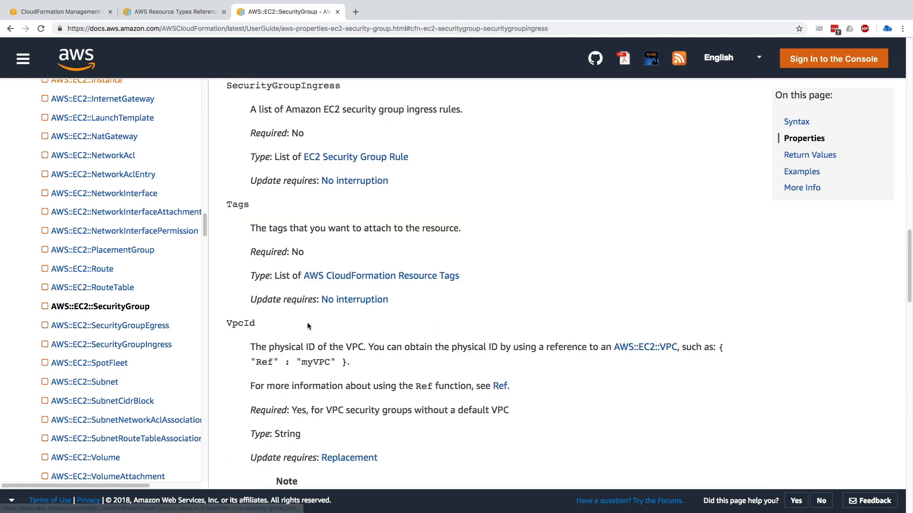
double_click(267, 109)
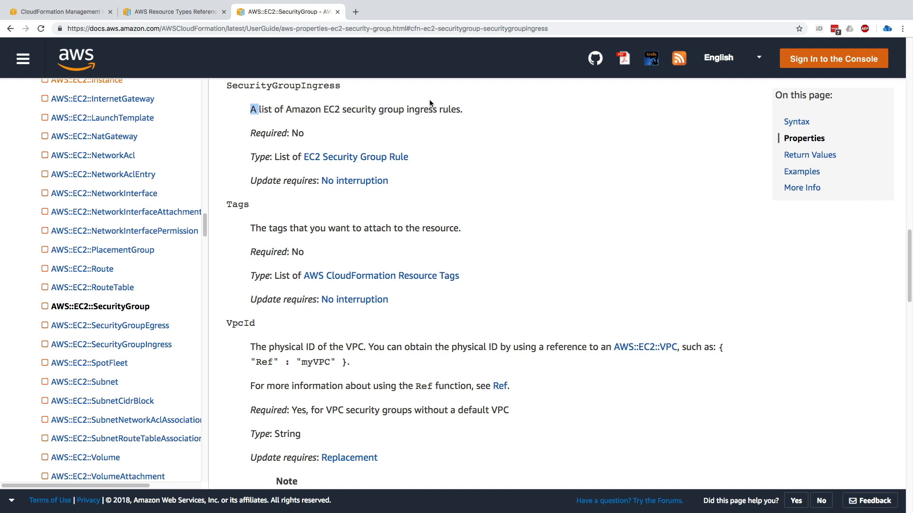
mouse_move(355, 157)
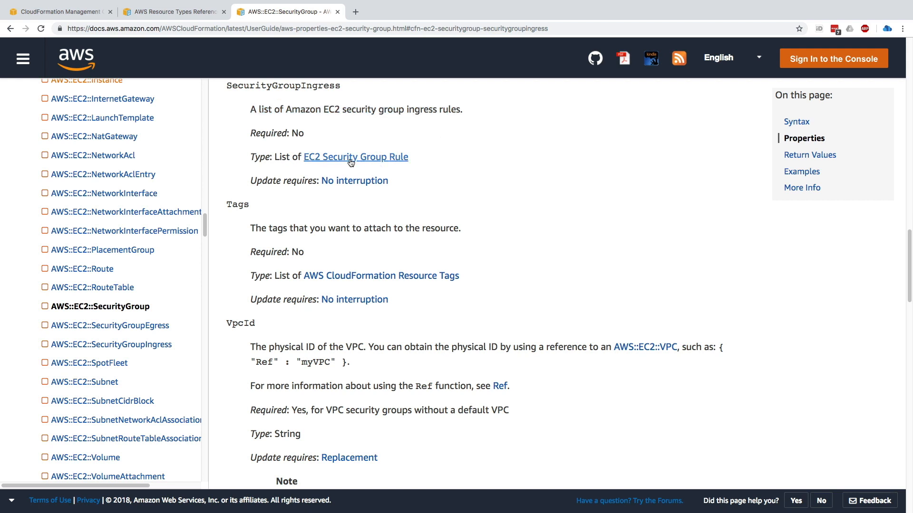
click(356, 157)
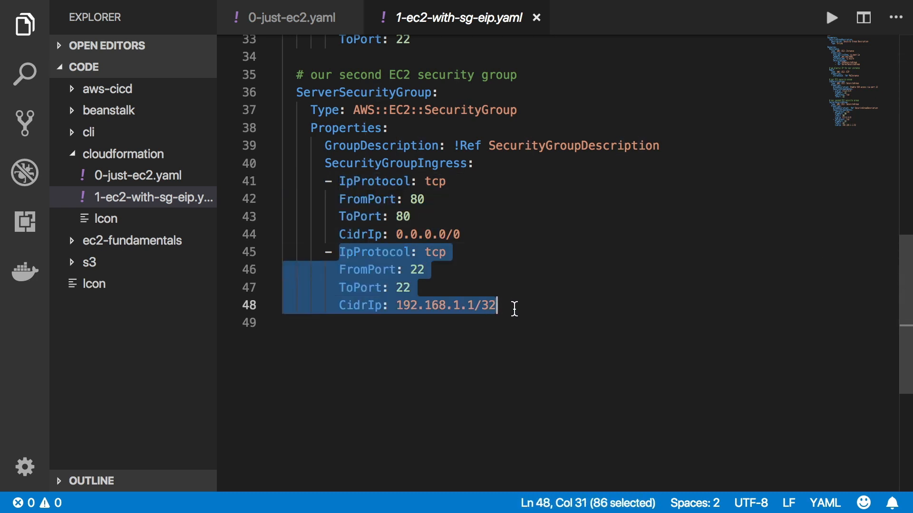
click(389, 270)
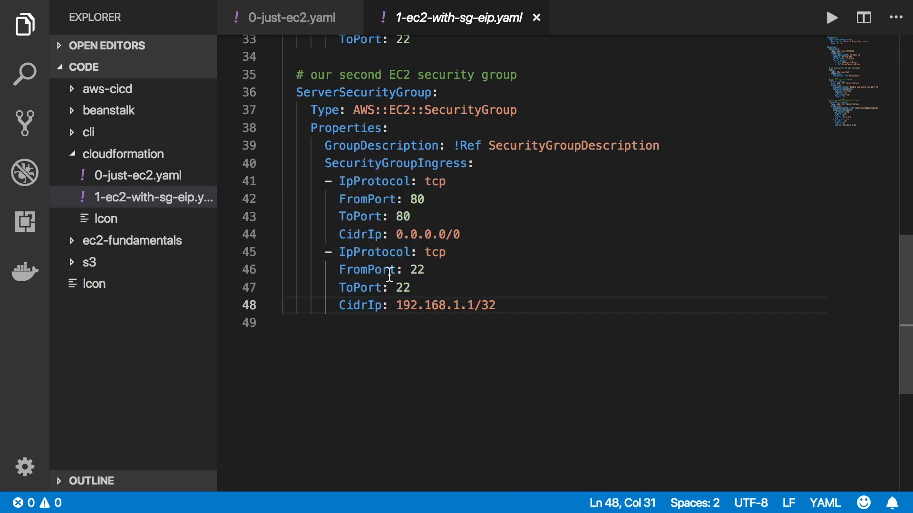
mouse_move(464, 251)
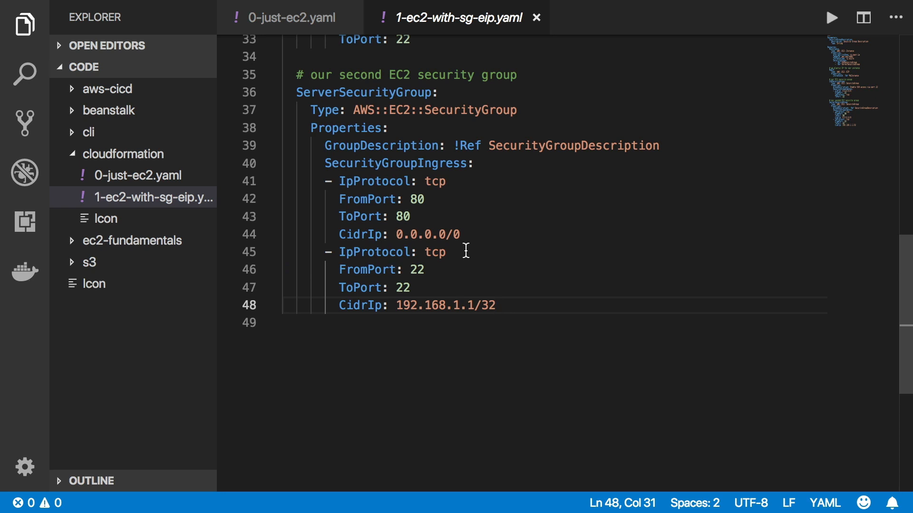
mouse_move(455, 247)
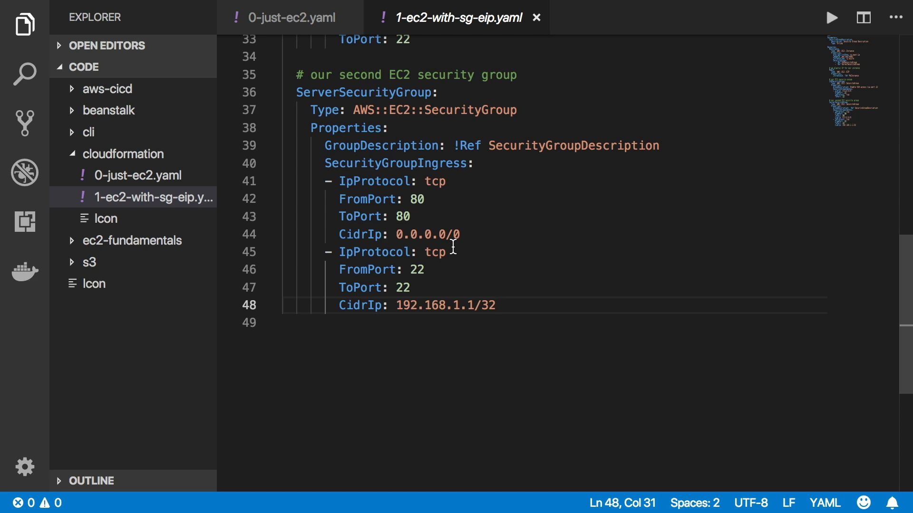
mouse_move(399, 211)
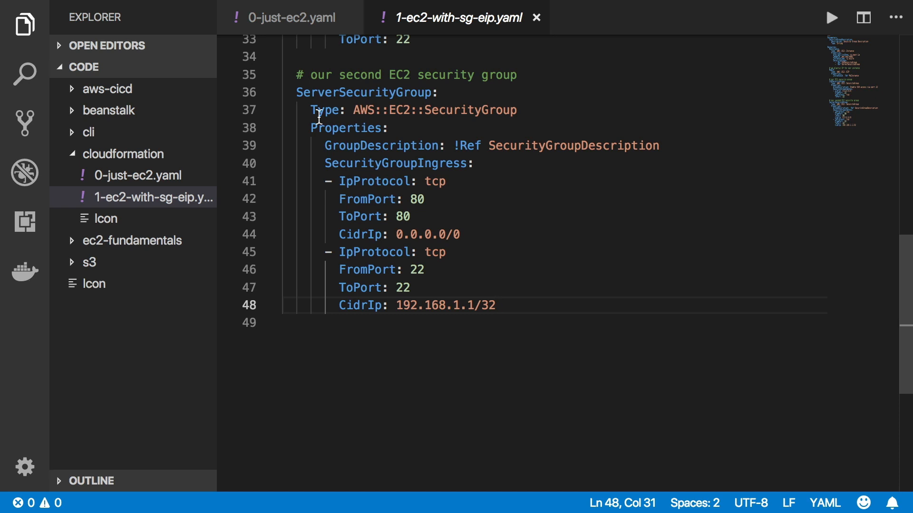
click(390, 127)
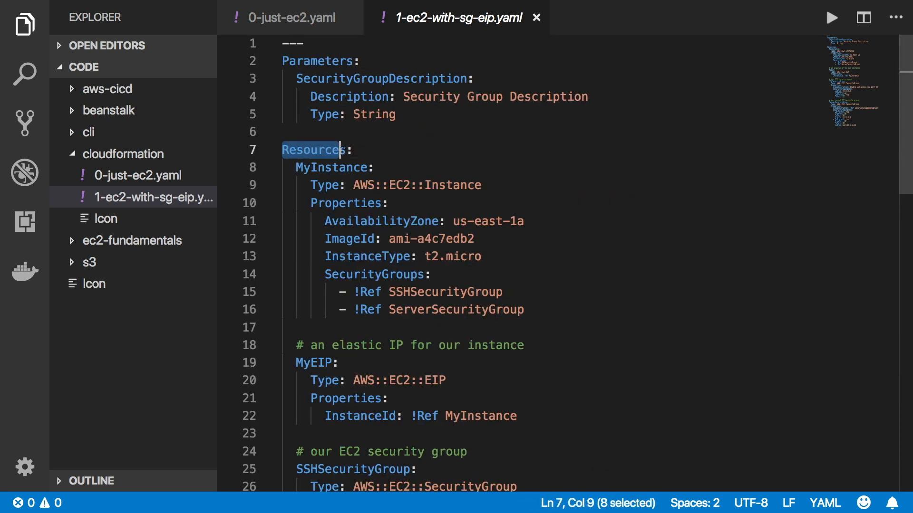
click(290, 167)
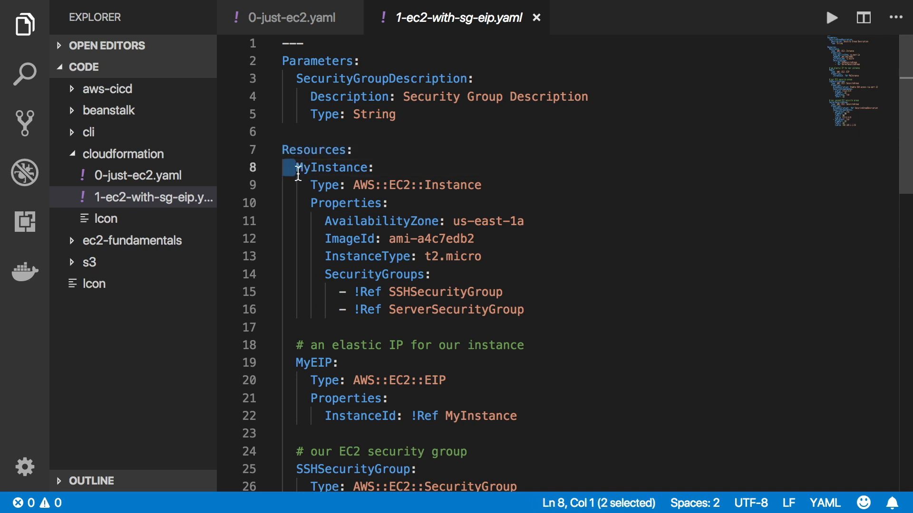
scroll(down, 3)
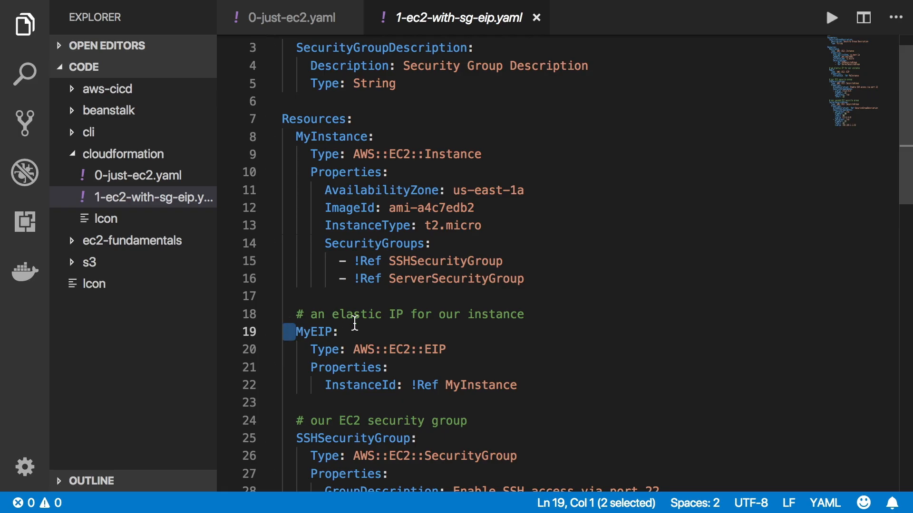